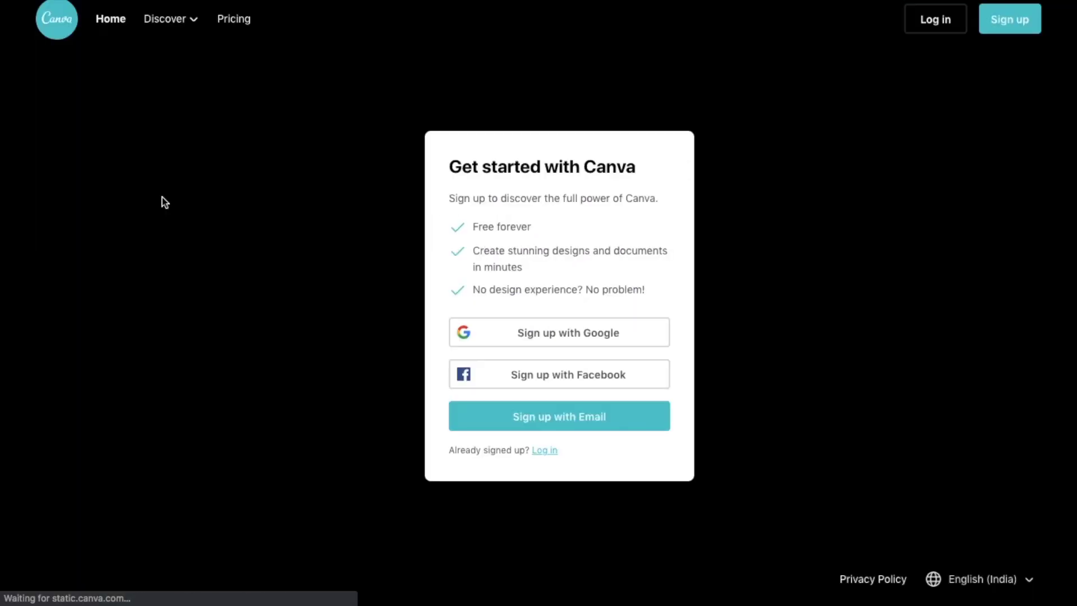
mouse_move(573, 337)
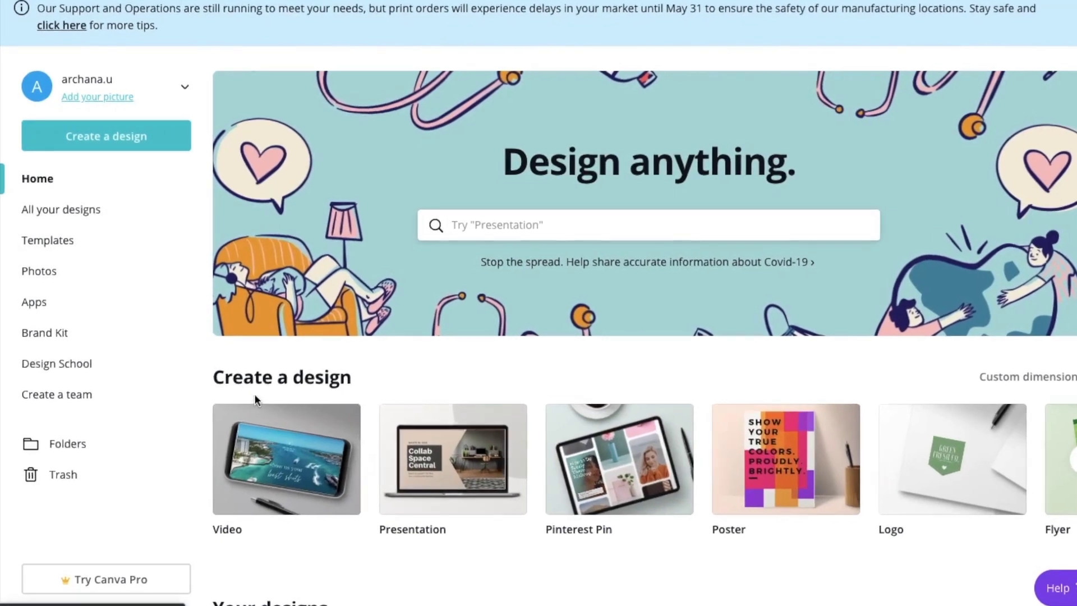
Create a 400 × 400 px custom design holding the woman-at-desk photo.
left_click(106, 136)
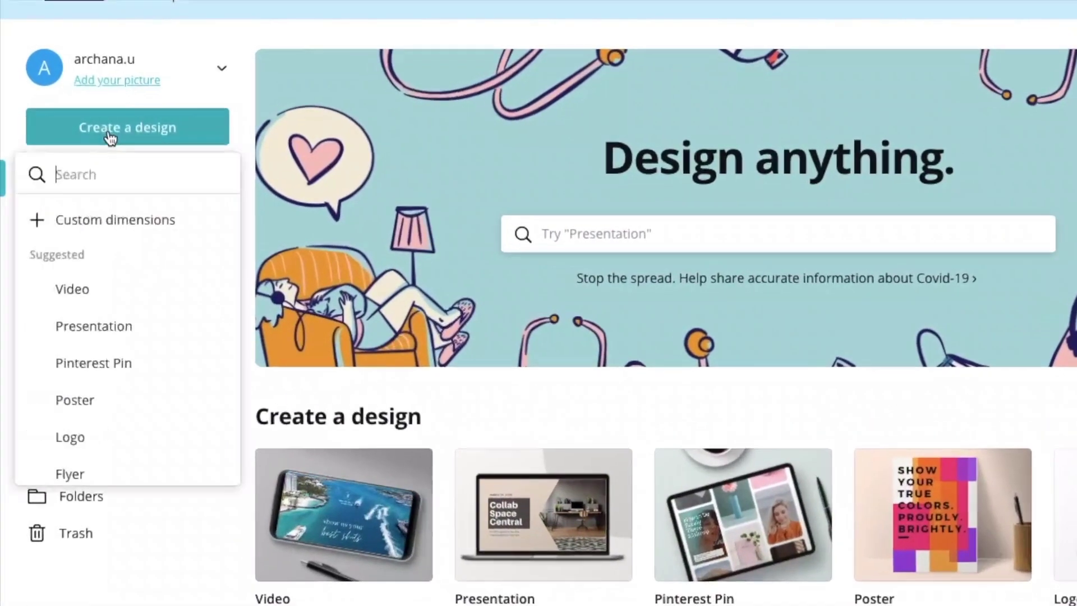
left_click(115, 220)
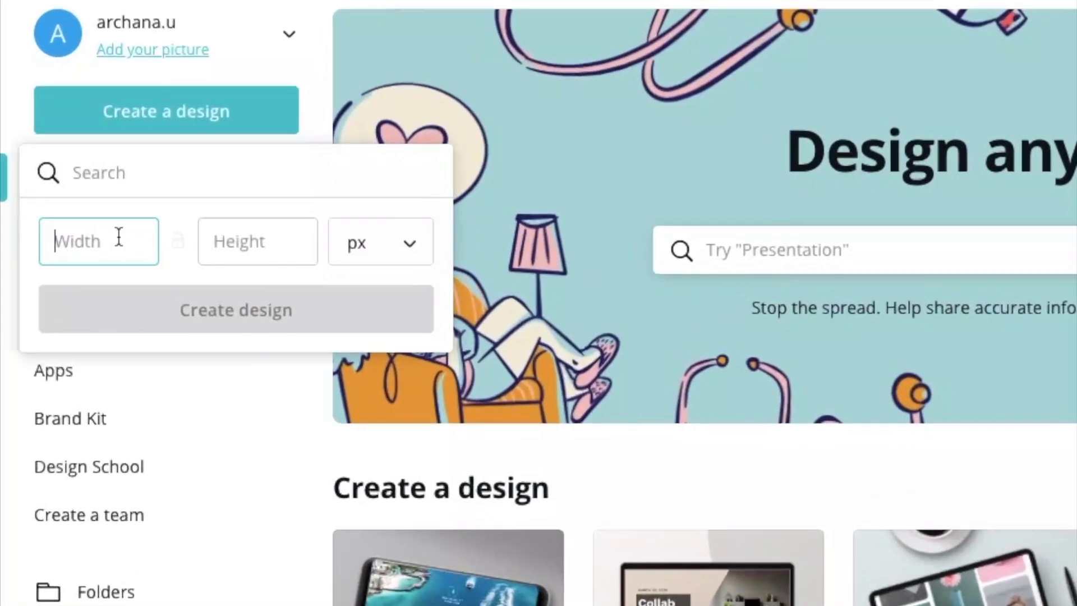
type("400")
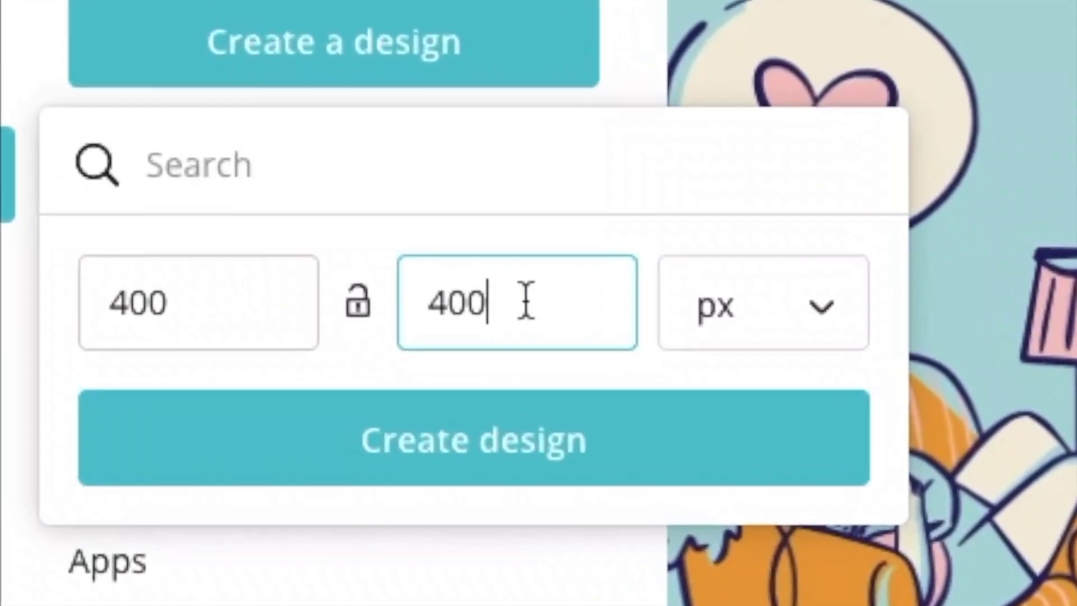
left_click(473, 438)
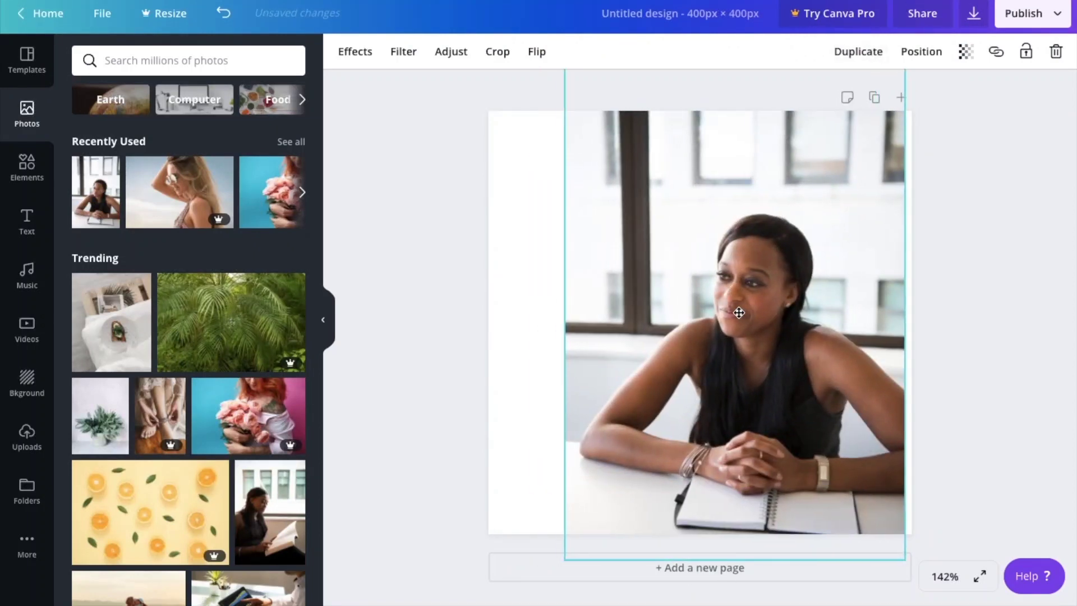
Remove the desk photo's background with Background Remover, starting the Pro free trial.
left_click(355, 52)
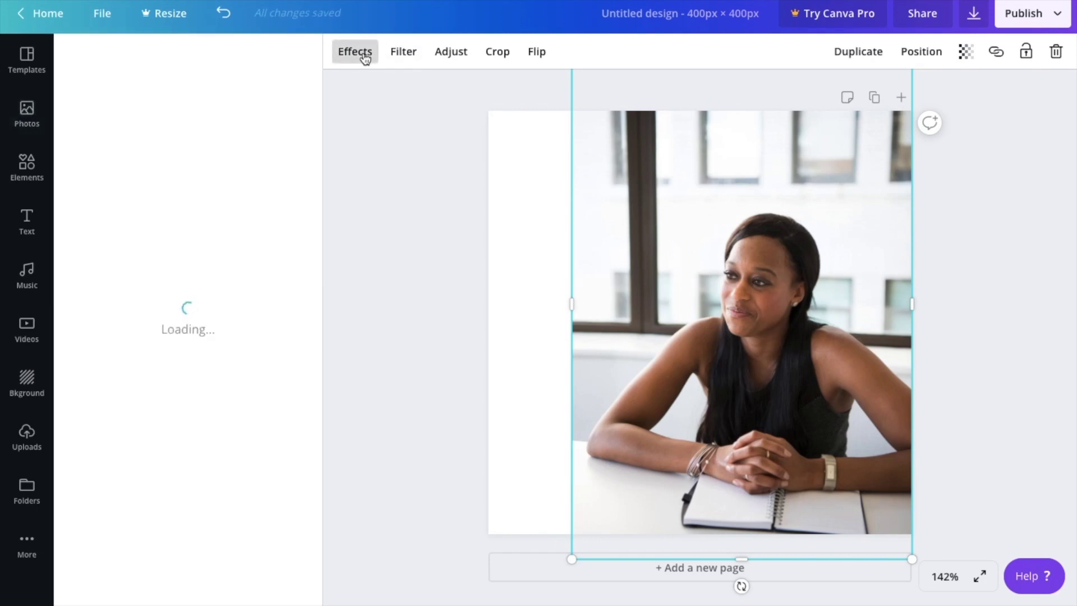
left_click(354, 51)
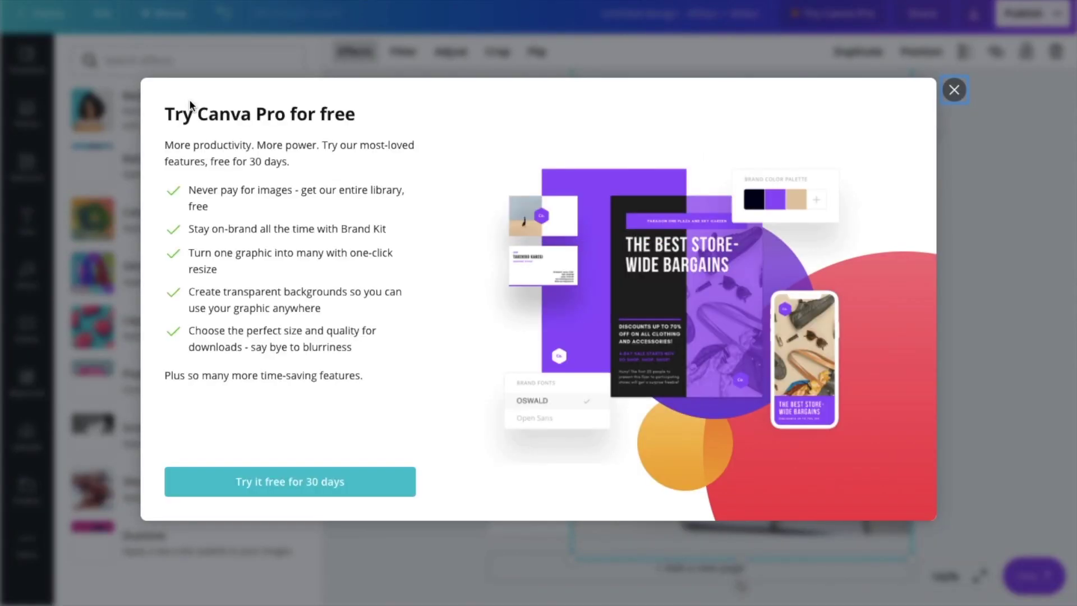
left_click(953, 90)
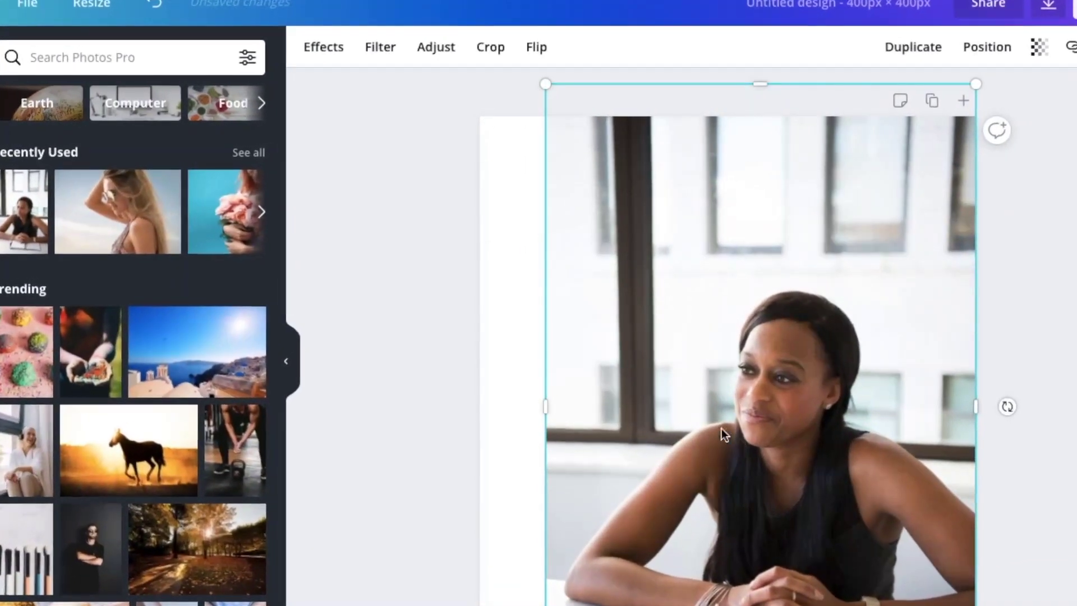
left_click(323, 47)
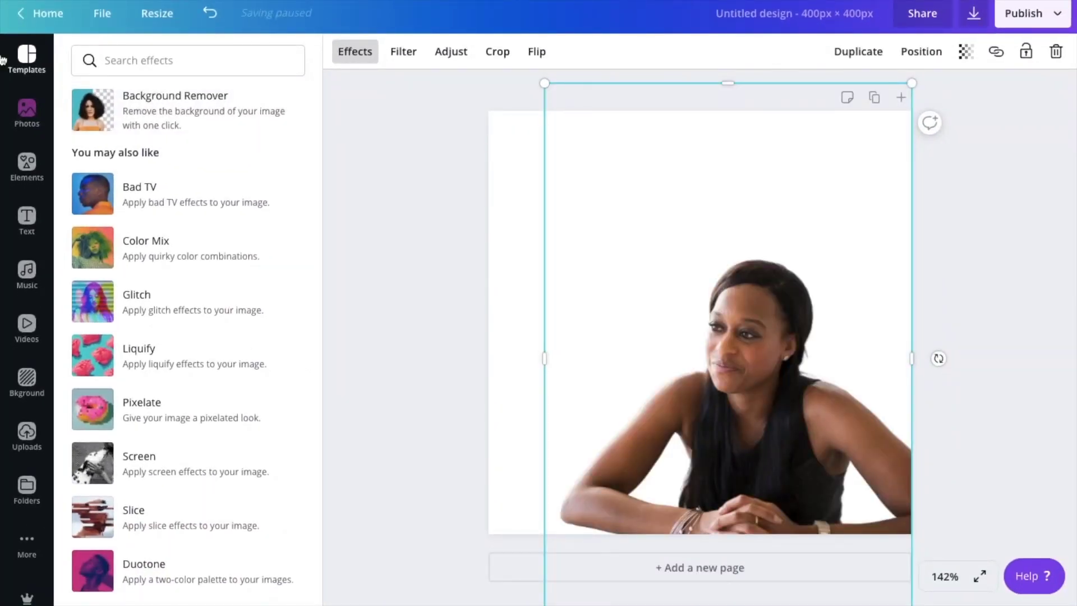
left_click(26, 113)
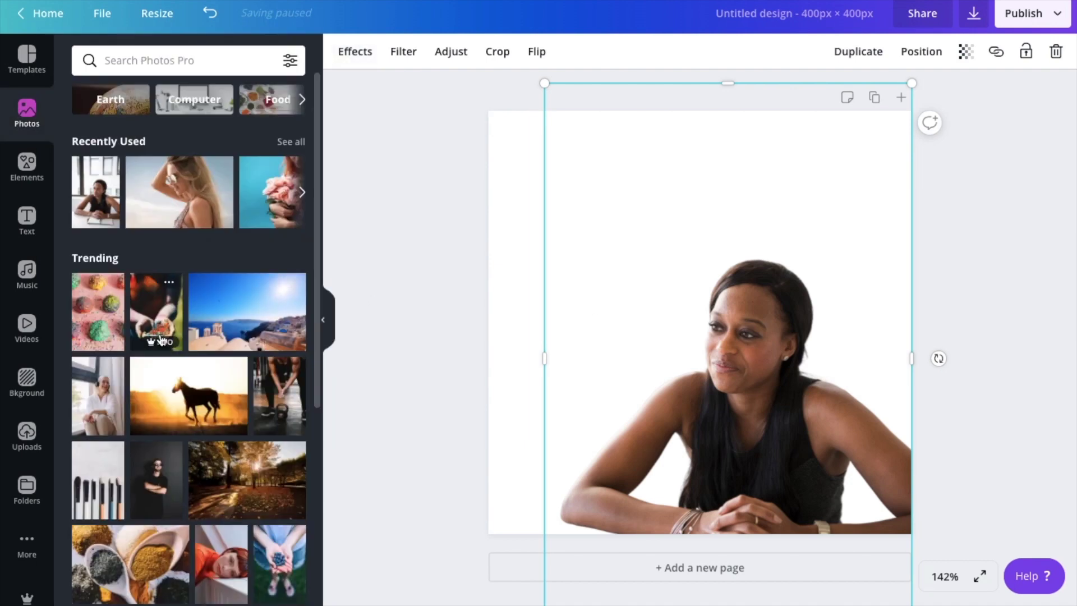
left_click(27, 381)
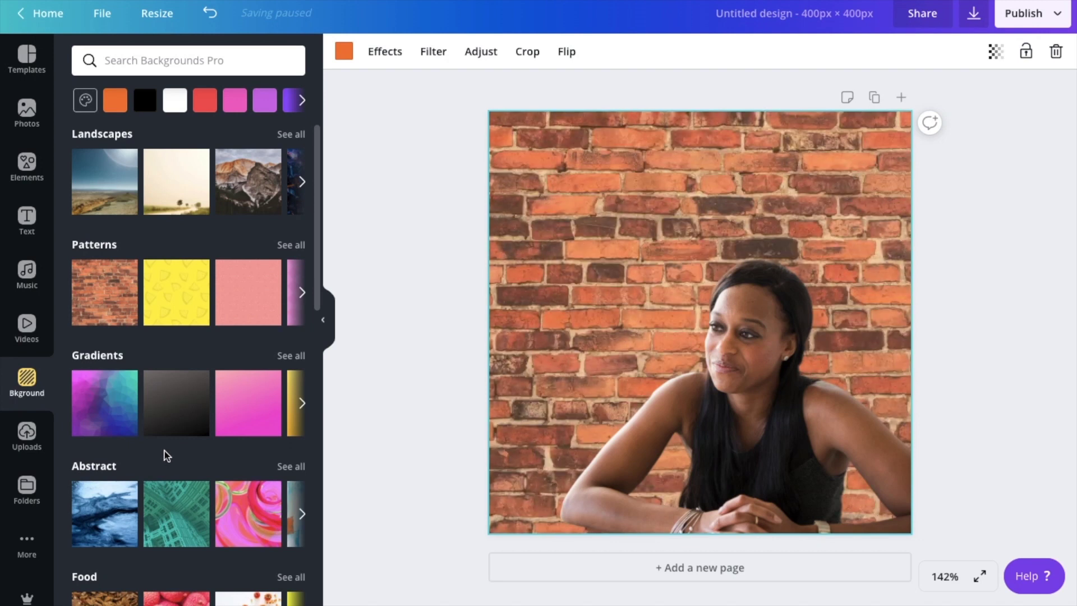
mouse_move(165, 453)
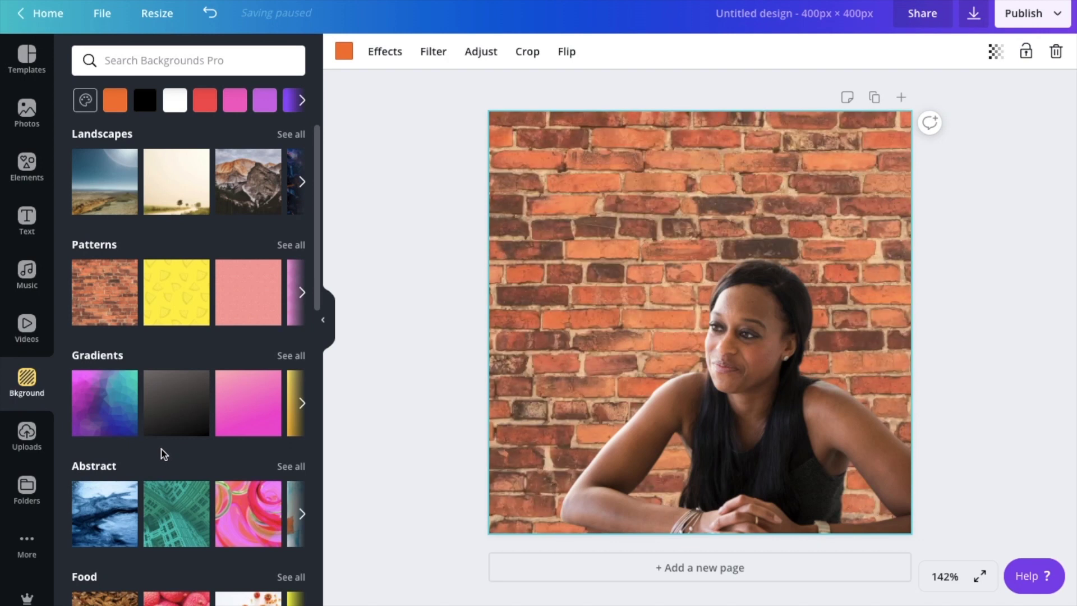
mouse_move(83, 357)
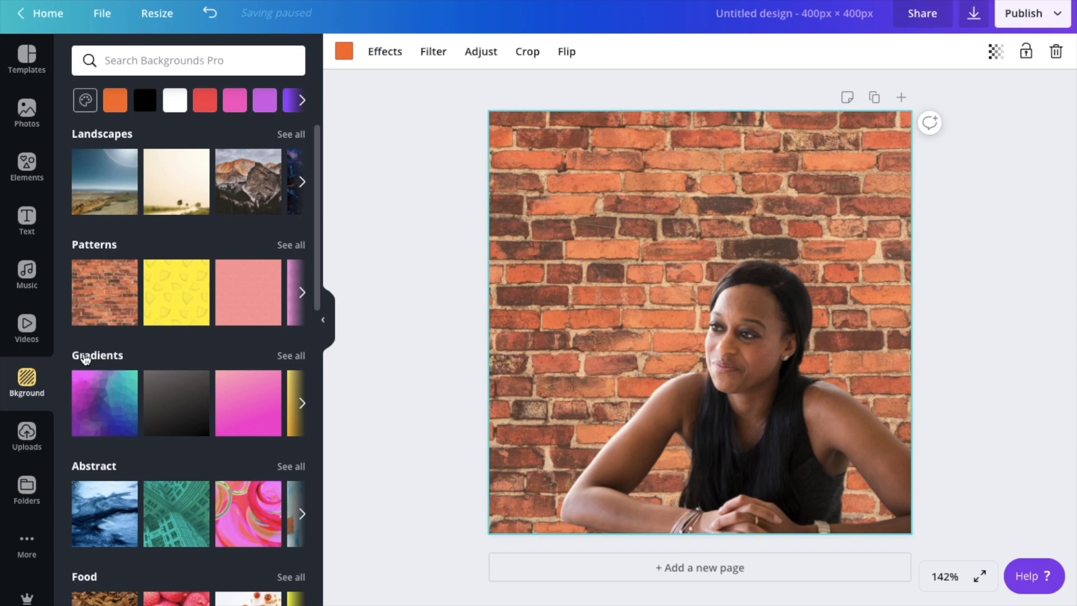
mouse_move(96, 409)
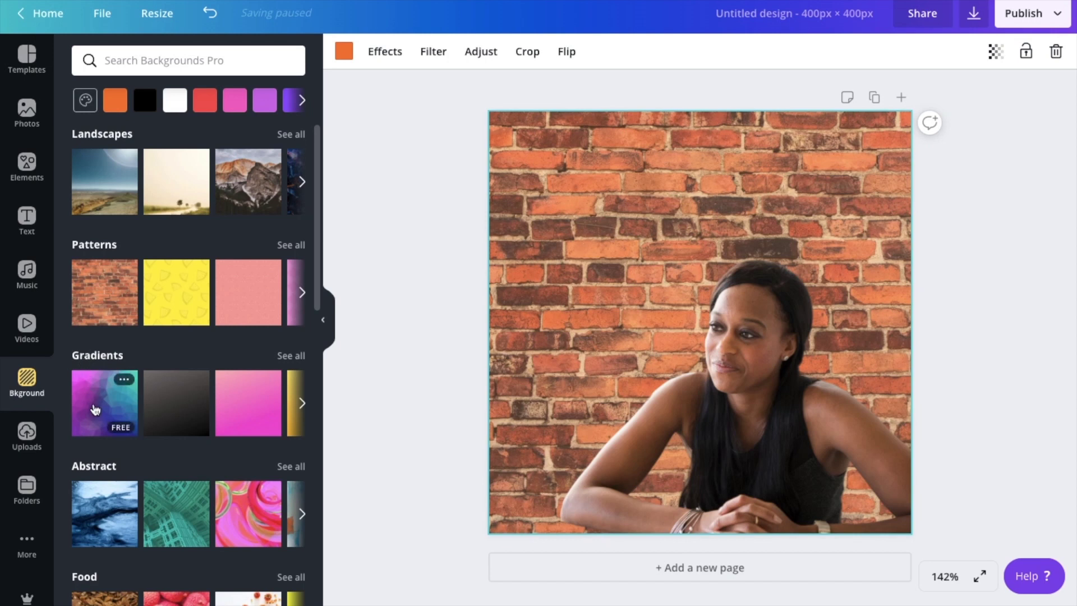
Try the purple-teal gradient and other backgrounds, then apply the yellow watermelon pattern.
left_click(104, 403)
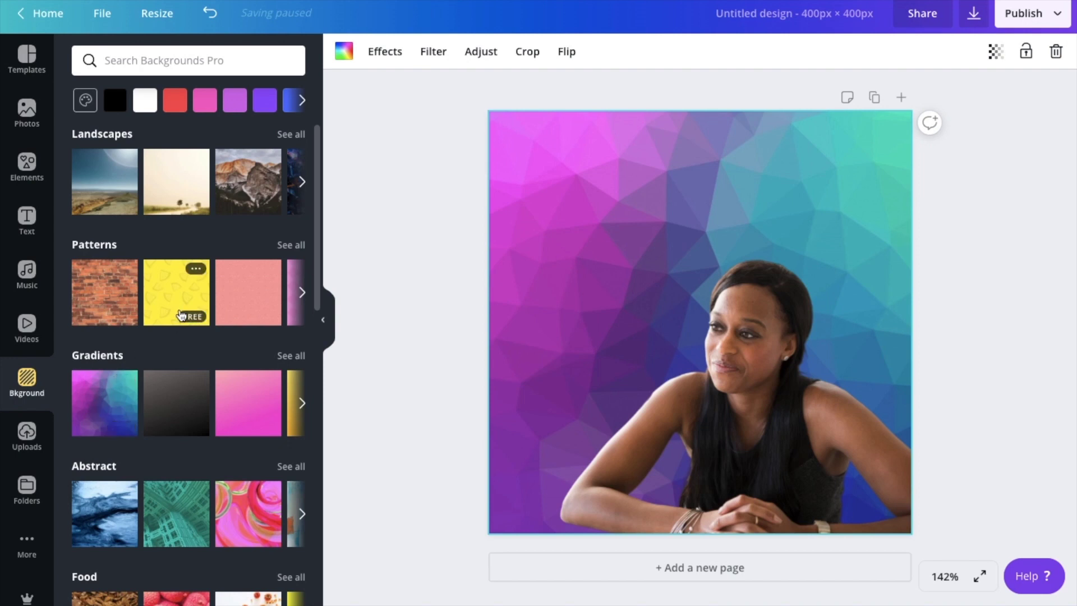
left_click(175, 292)
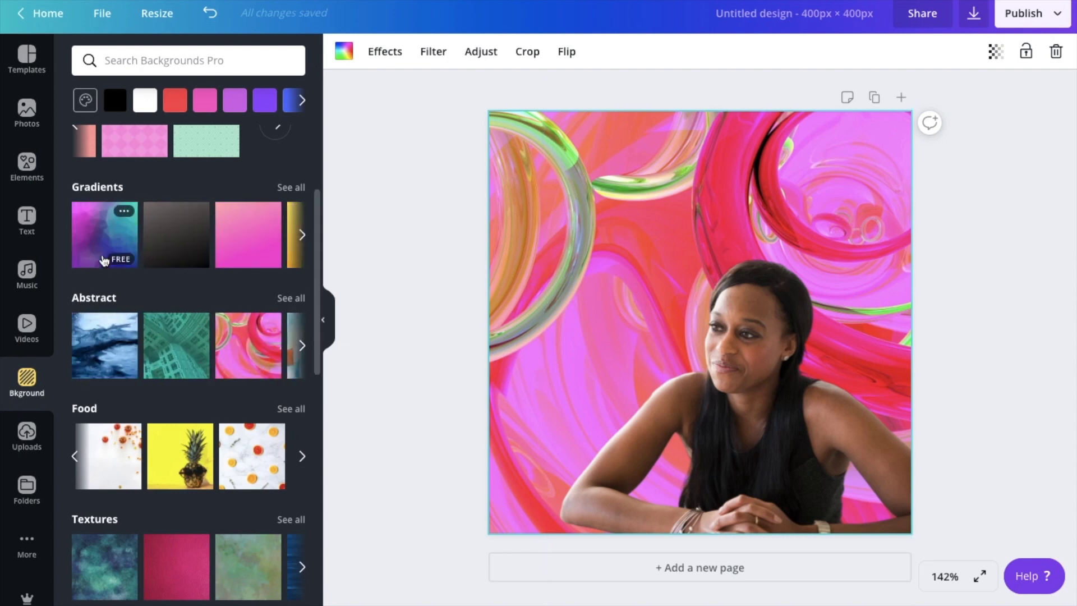
scroll("up", 3)
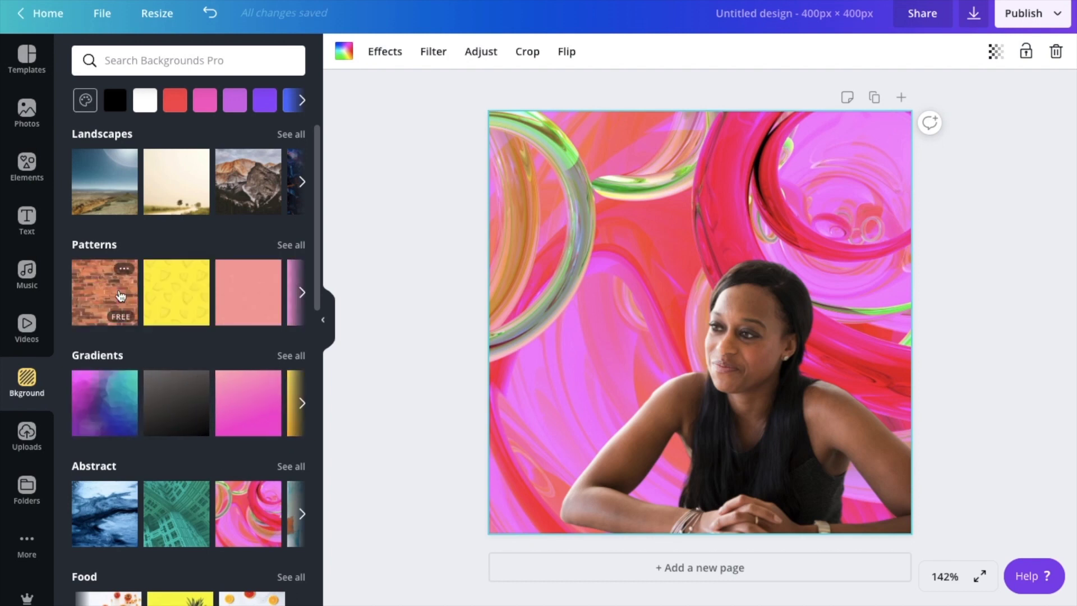
left_click(175, 292)
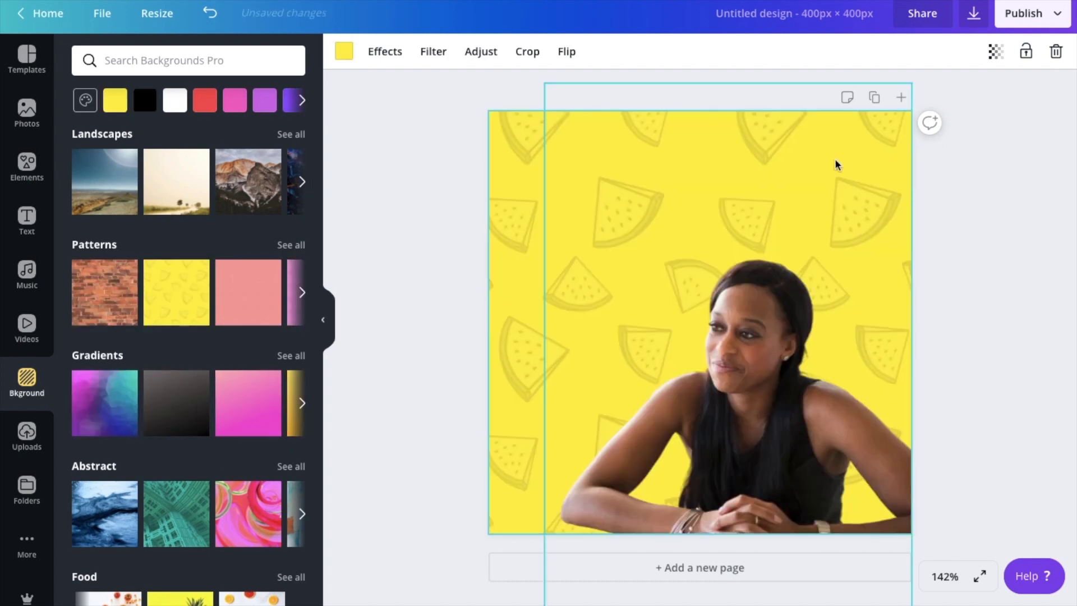
left_click(973, 12)
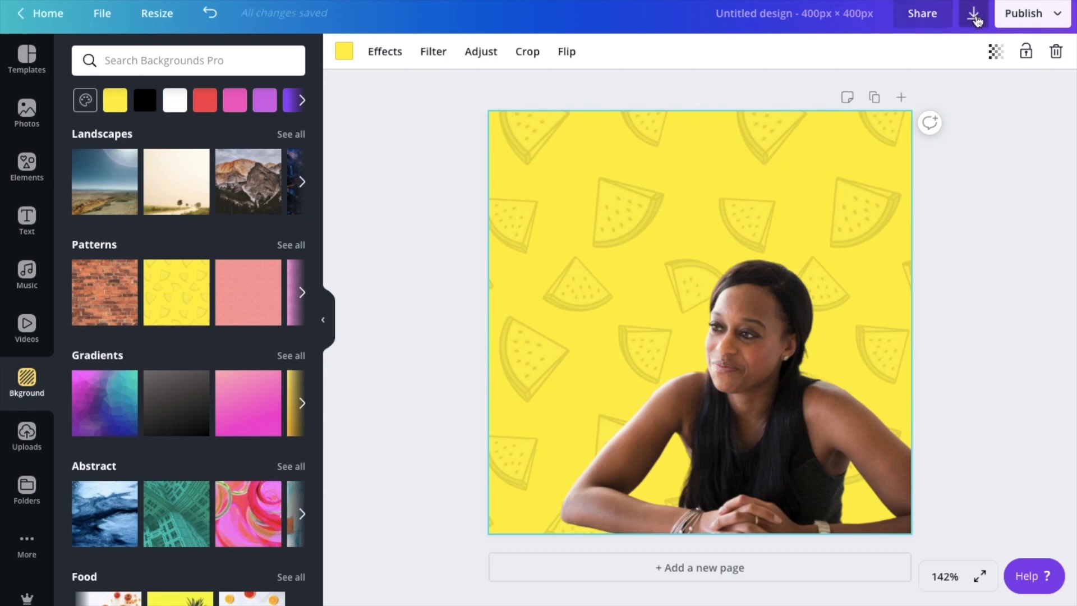
Download the watermelon design as a PNG and return to the Canva homepage.
left_click(972, 13)
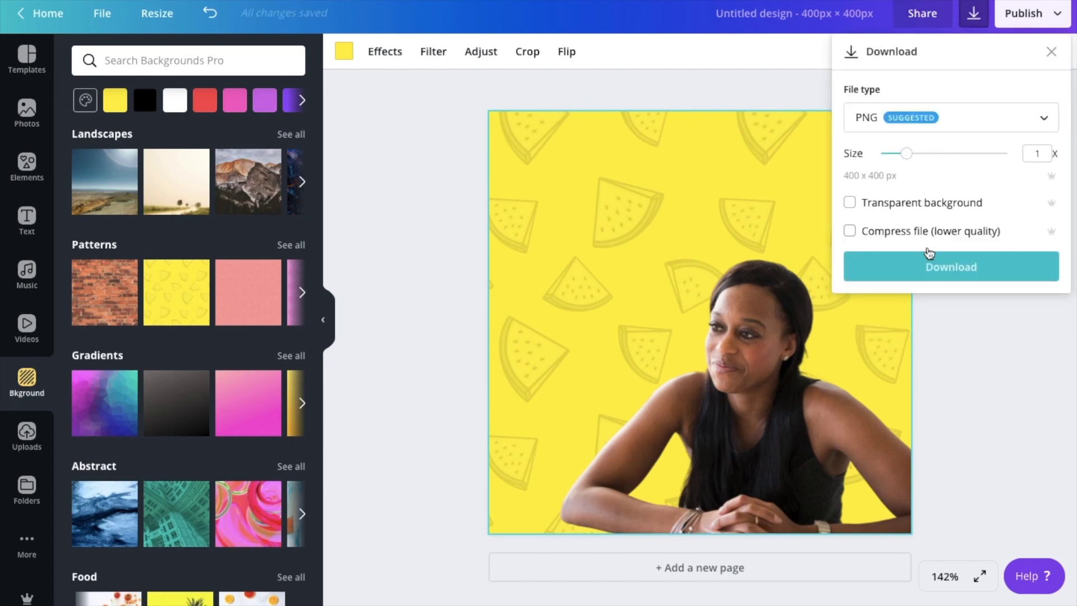
left_click(950, 266)
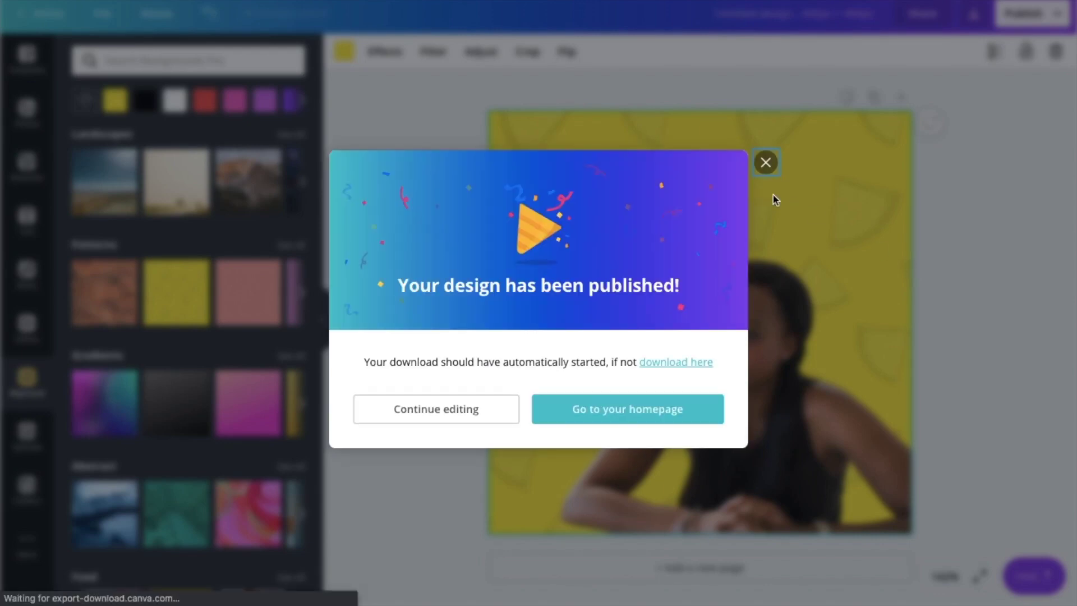
left_click(626, 409)
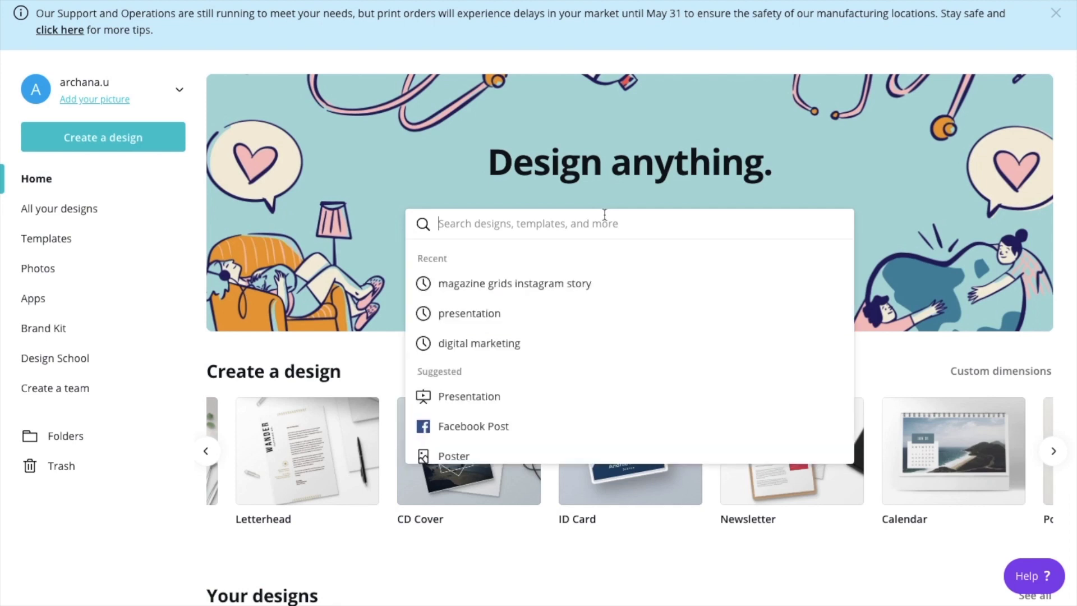
Search 'facebook' and create a Birthday Facebook Event Cover design.
type("facebook")
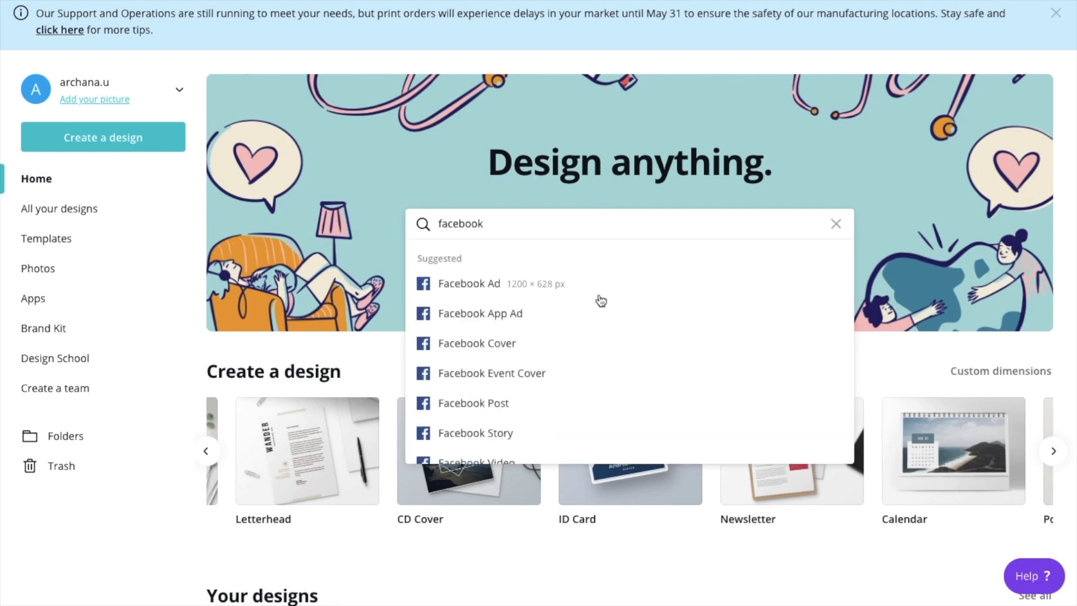
mouse_move(535, 403)
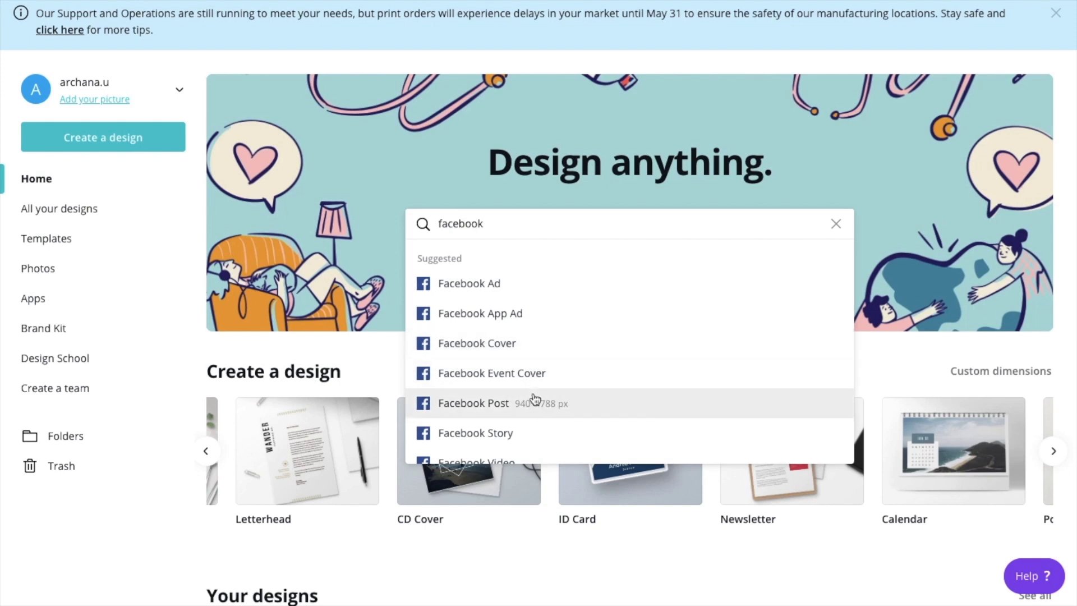
scroll("down", 3)
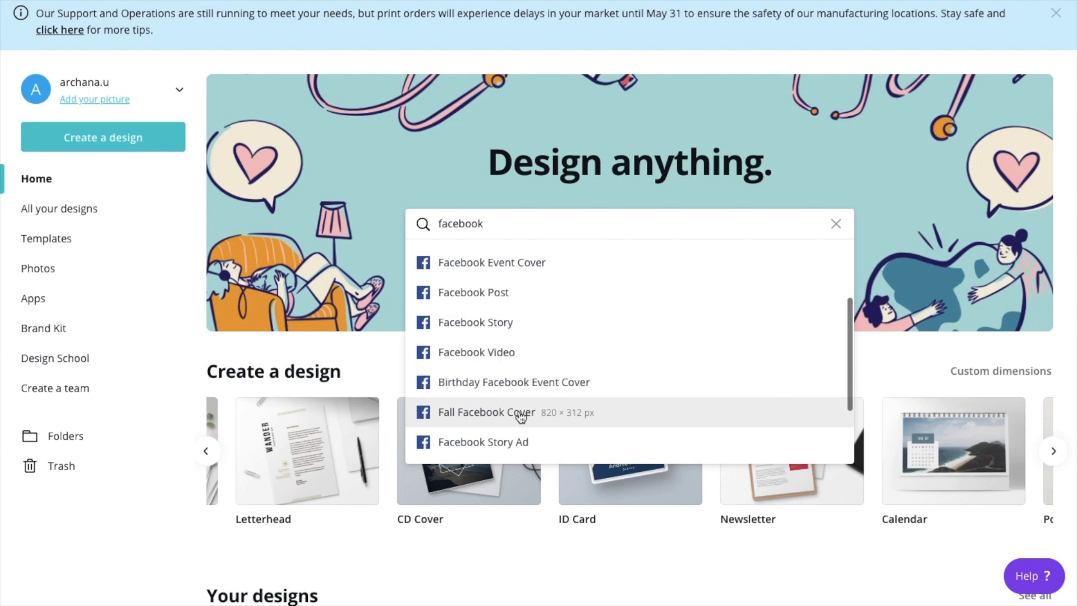
mouse_move(513, 382)
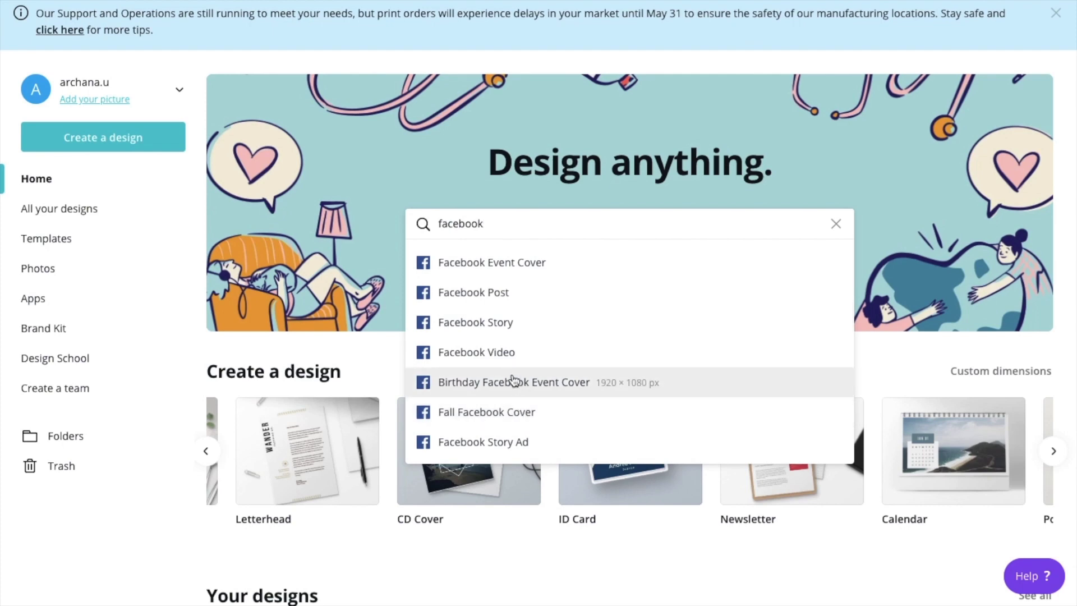
left_click(514, 382)
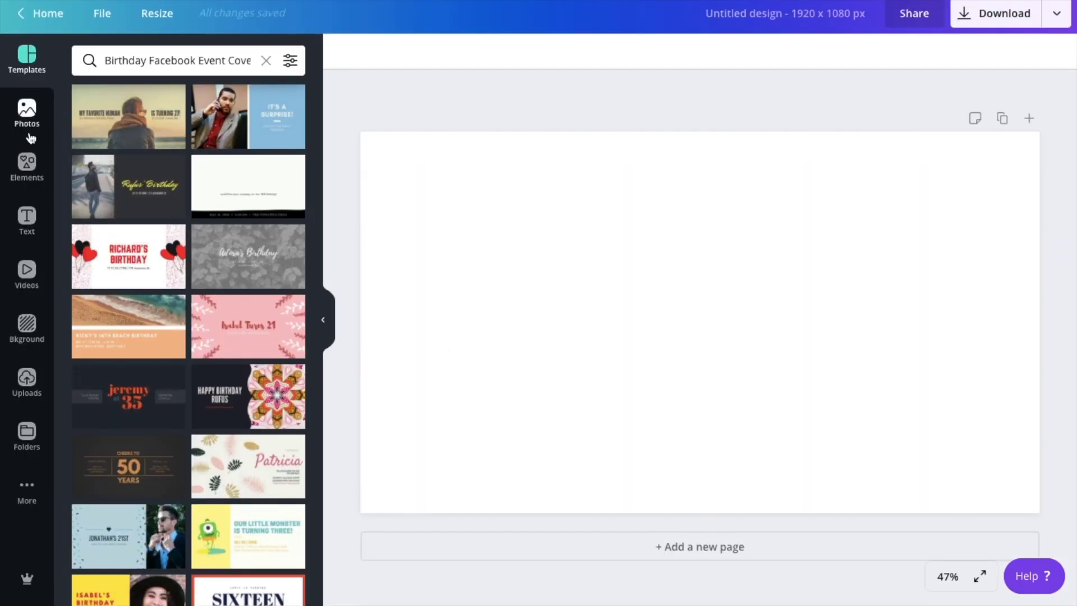
Add the curly-haired woman photo and enlarge it to full page height.
left_click(26, 114)
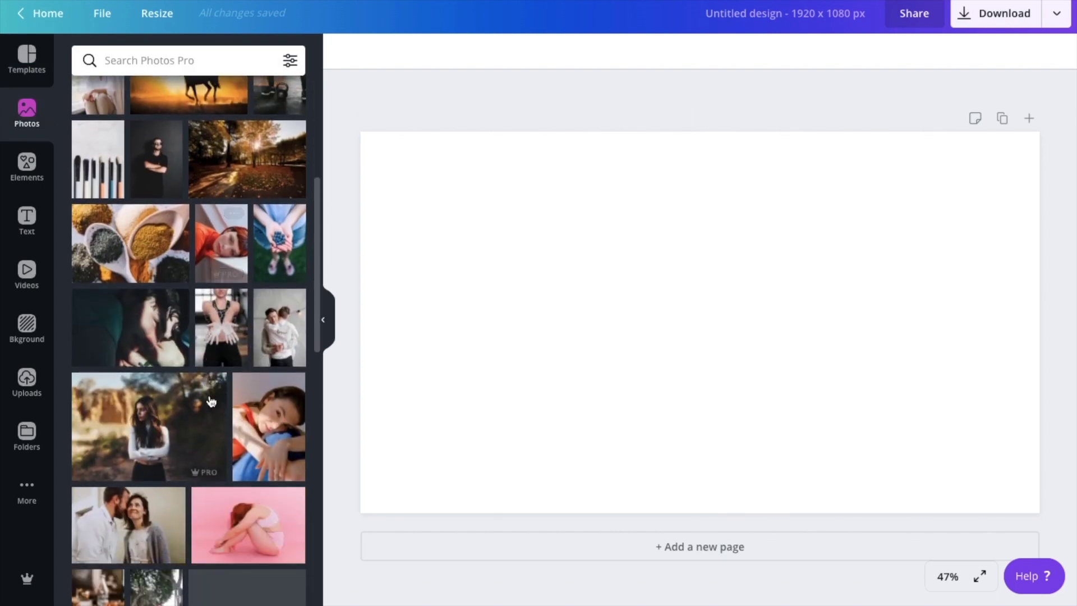
scroll("down", 3)
type("girl")
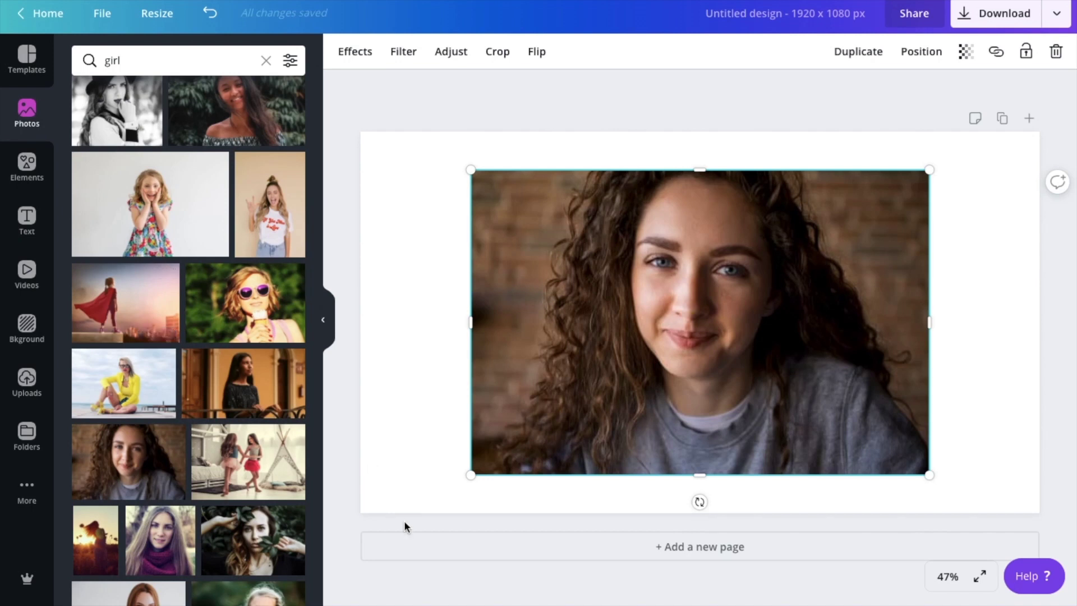
mouse_move(487, 451)
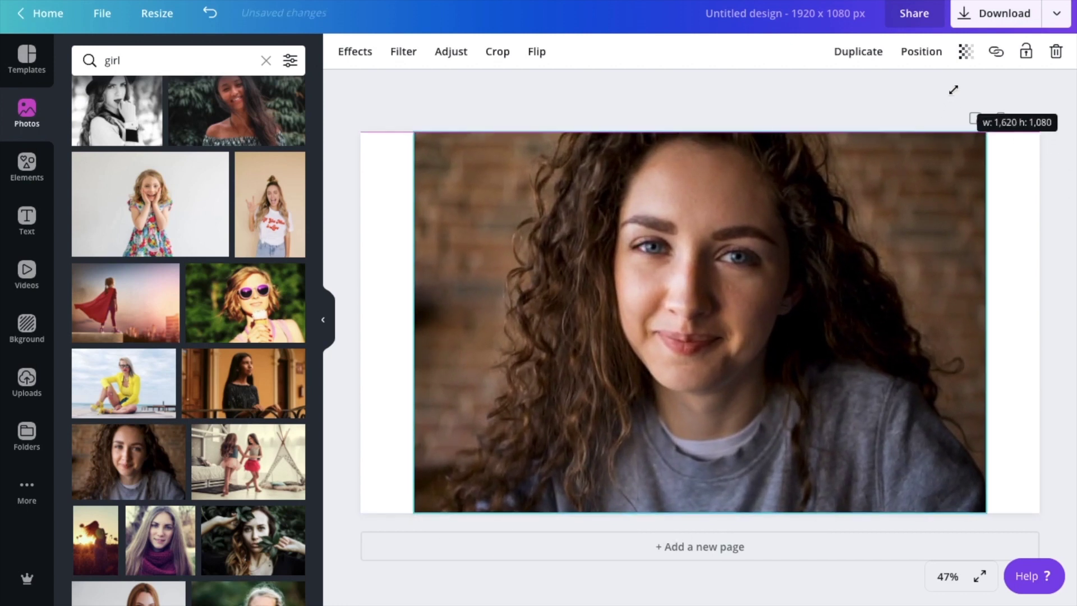
left_click(817, 410)
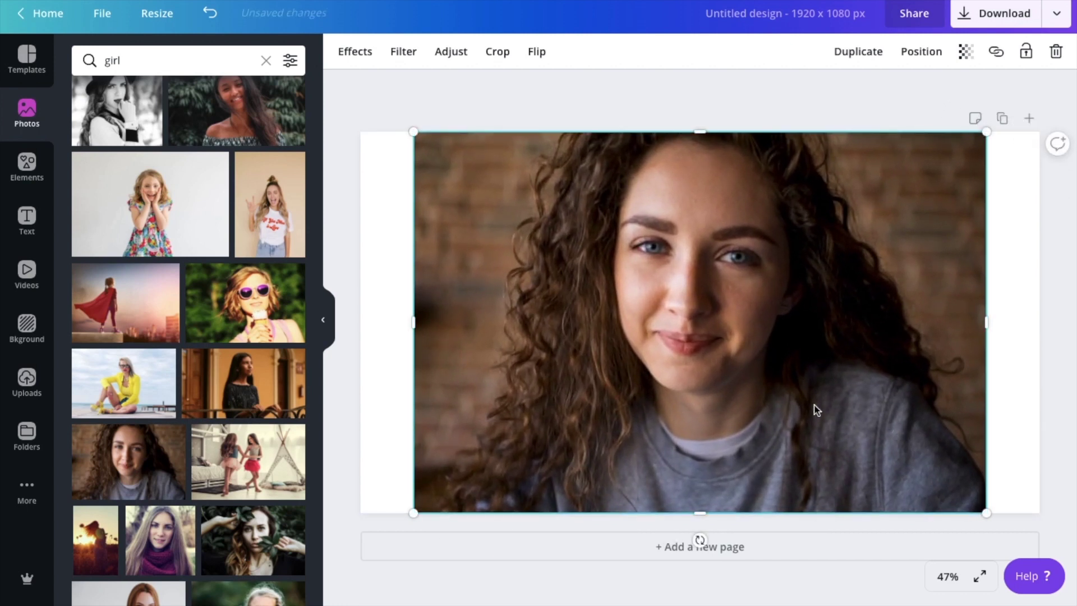
left_click(355, 52)
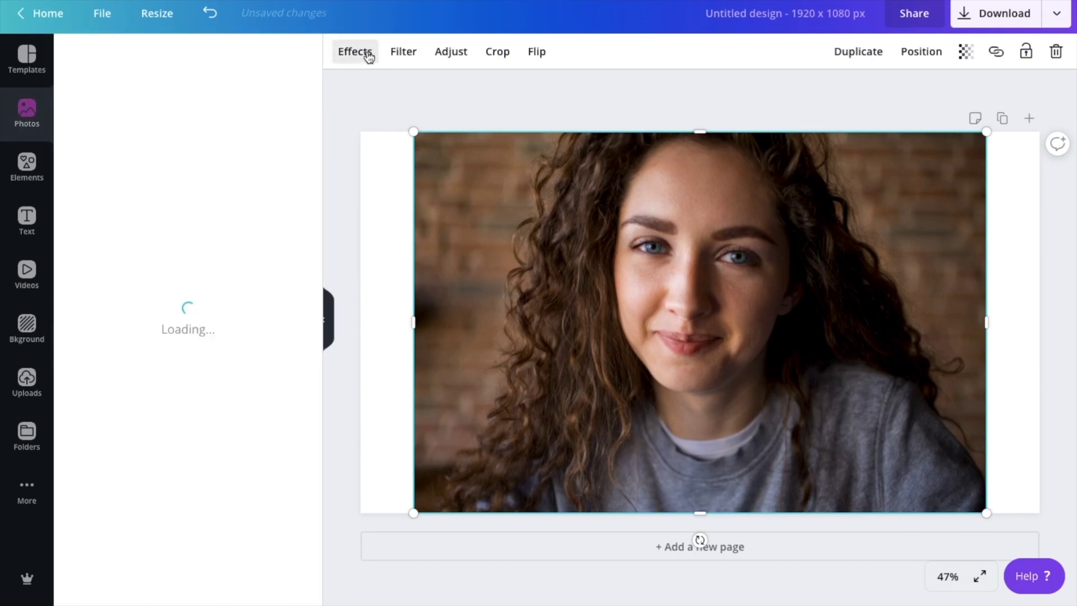
Apply Background Remover to cut the curly-haired woman out of her photo.
left_click(354, 52)
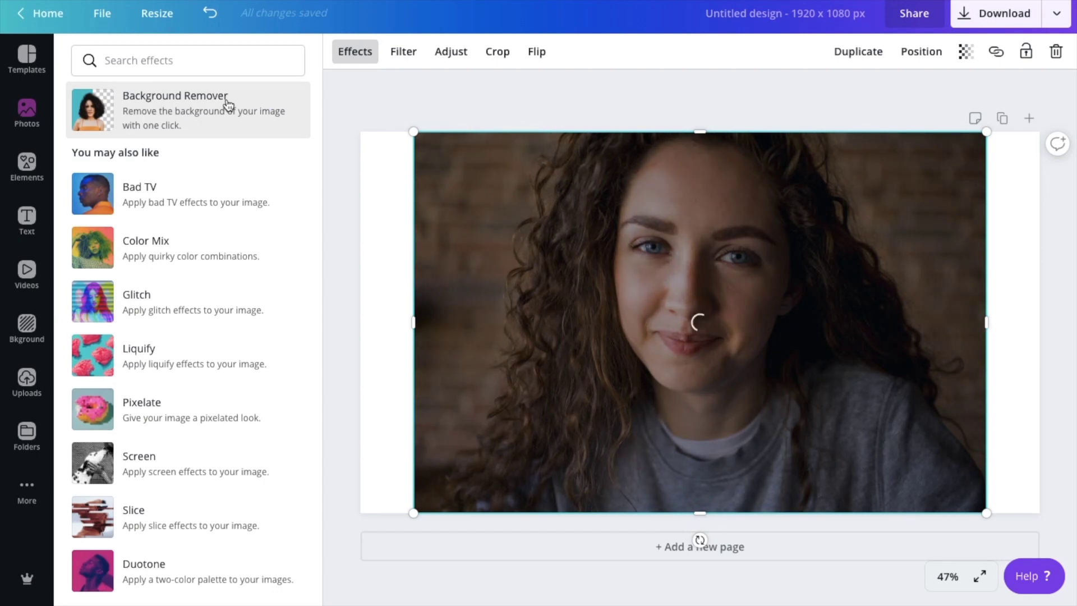
left_click(175, 110)
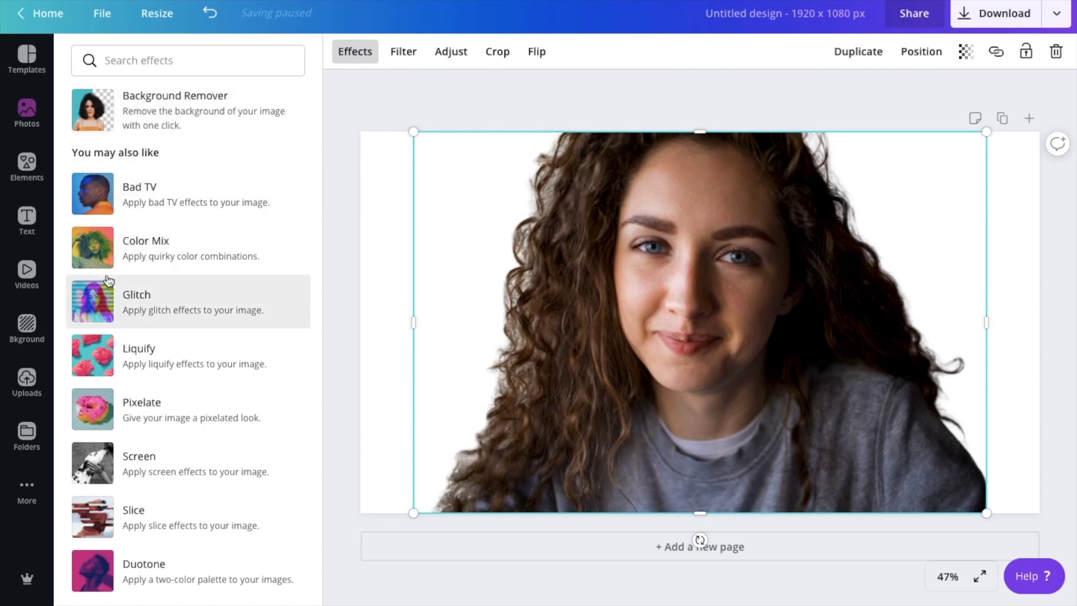
left_click(26, 326)
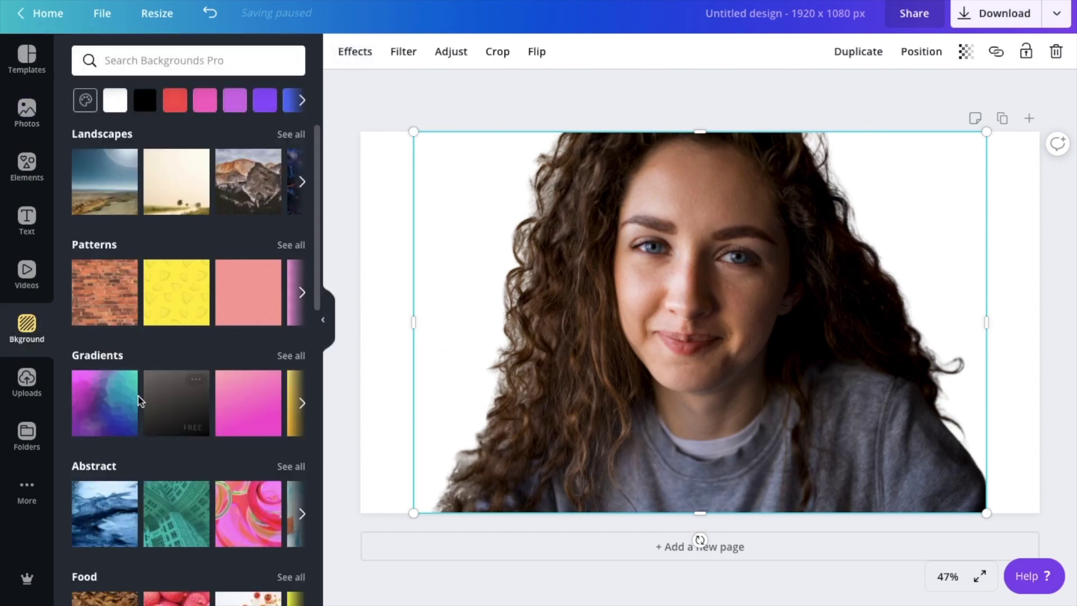
Try the yellow watermelon, purple-green gradient and red brick wall backgrounds.
left_click(175, 291)
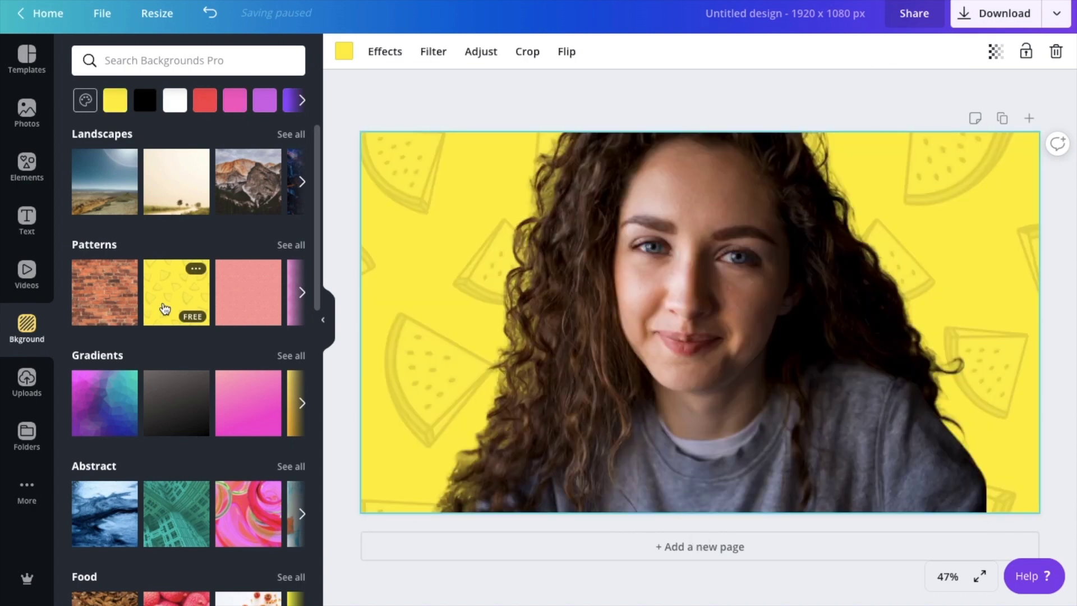
mouse_move(105, 395)
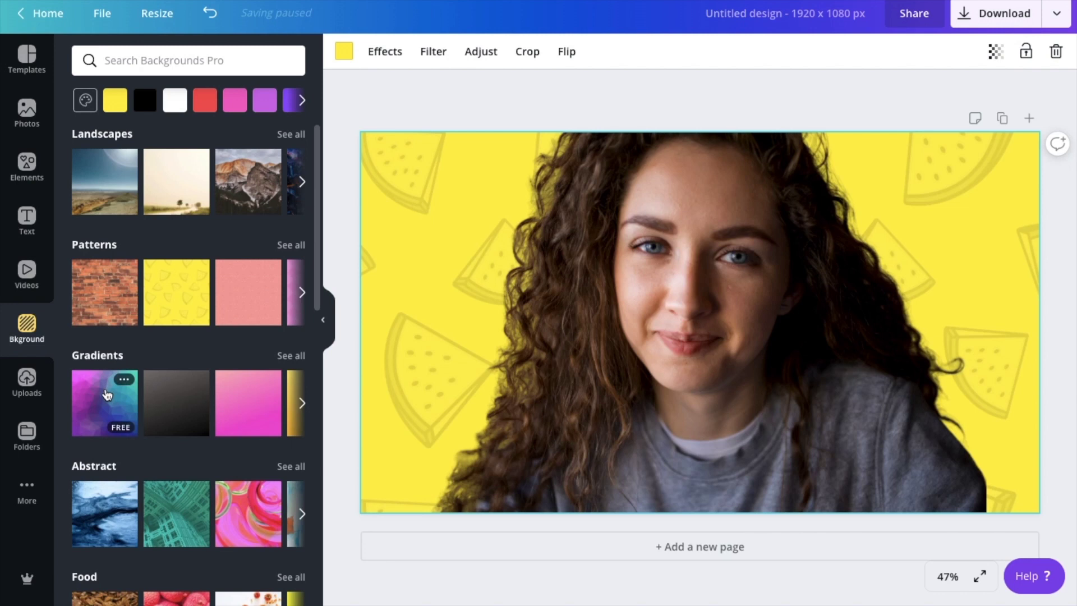
left_click(104, 404)
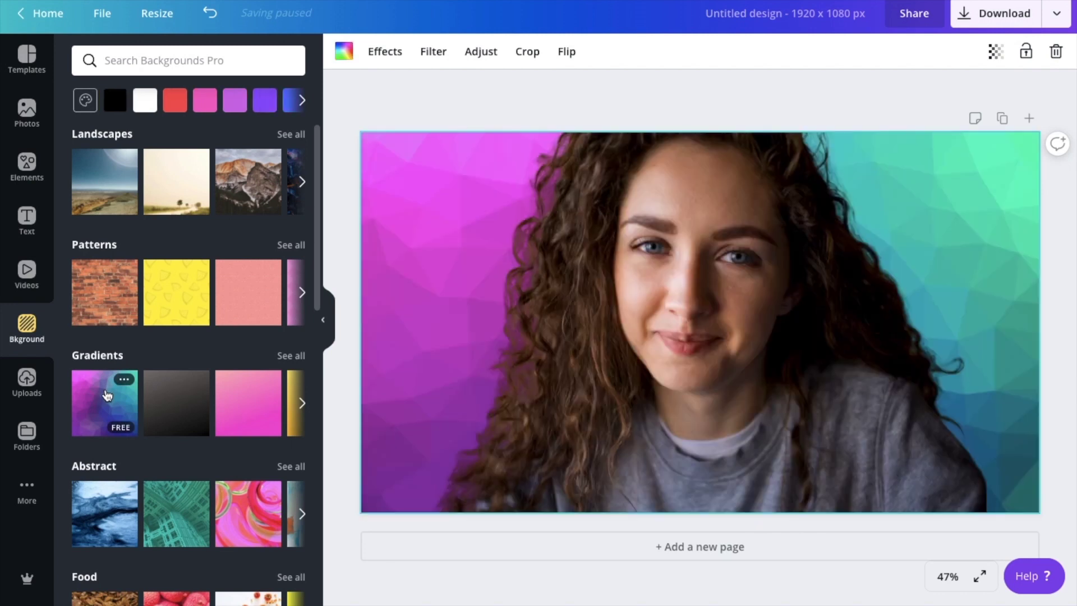
mouse_move(172, 309)
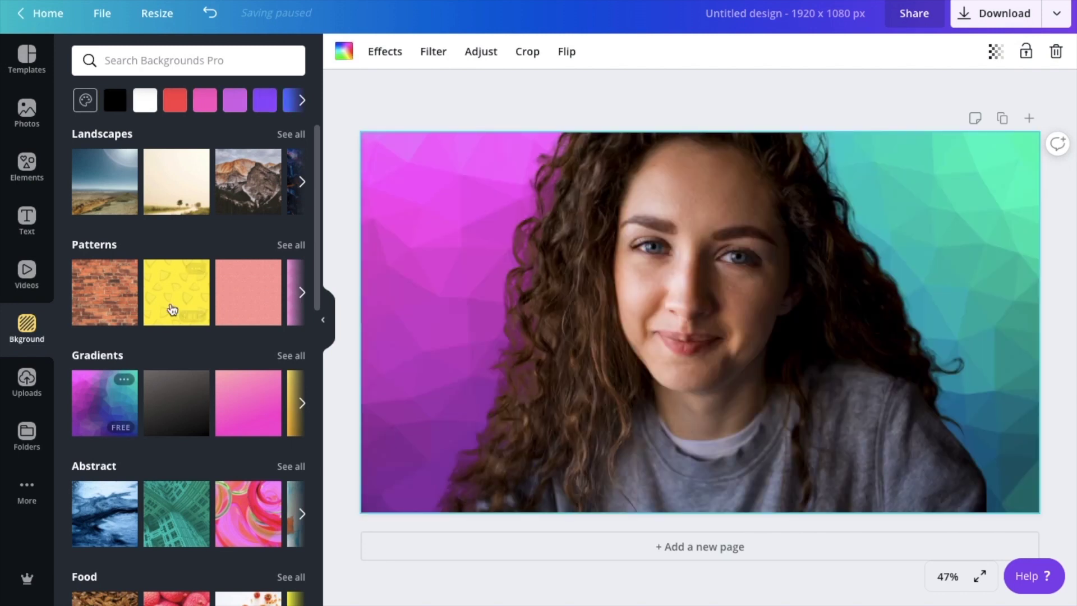
left_click(176, 292)
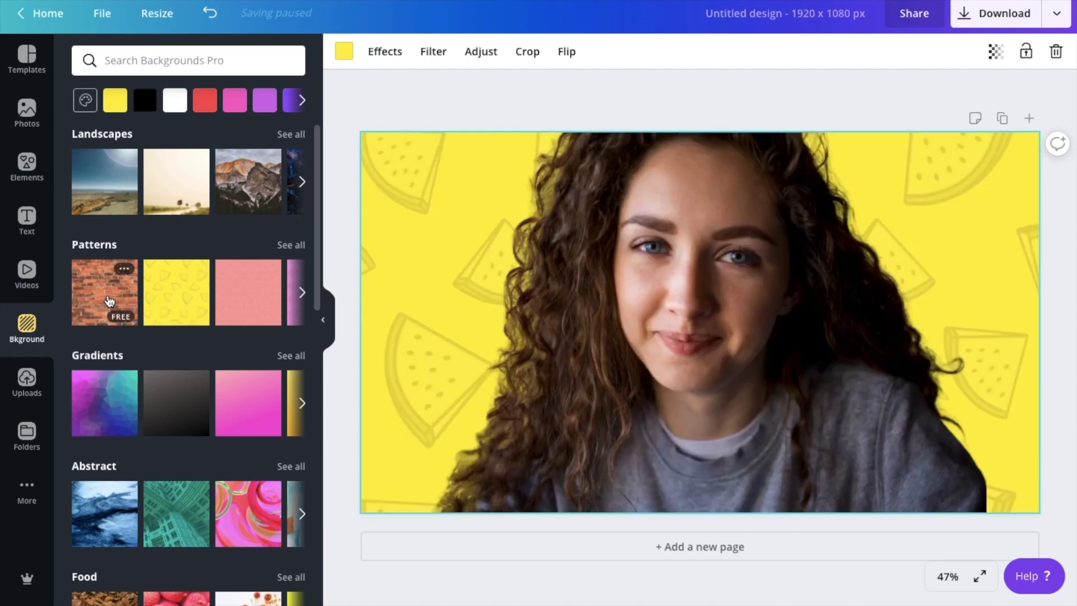
left_click(104, 291)
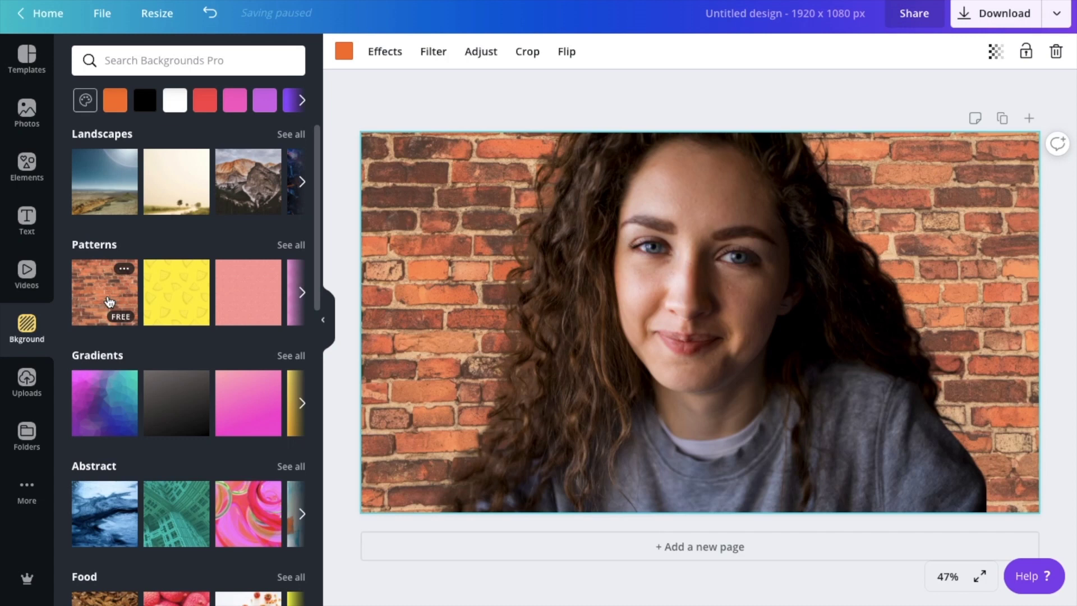
mouse_move(248, 291)
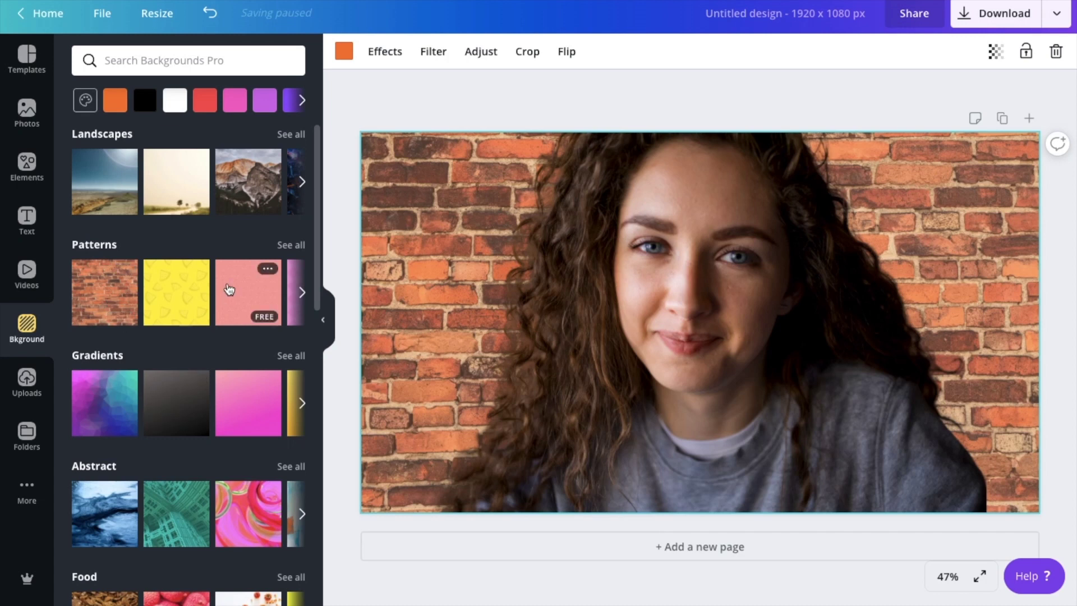
Apply the pink cherry pattern background and download the design as a PNG.
left_click(301, 291)
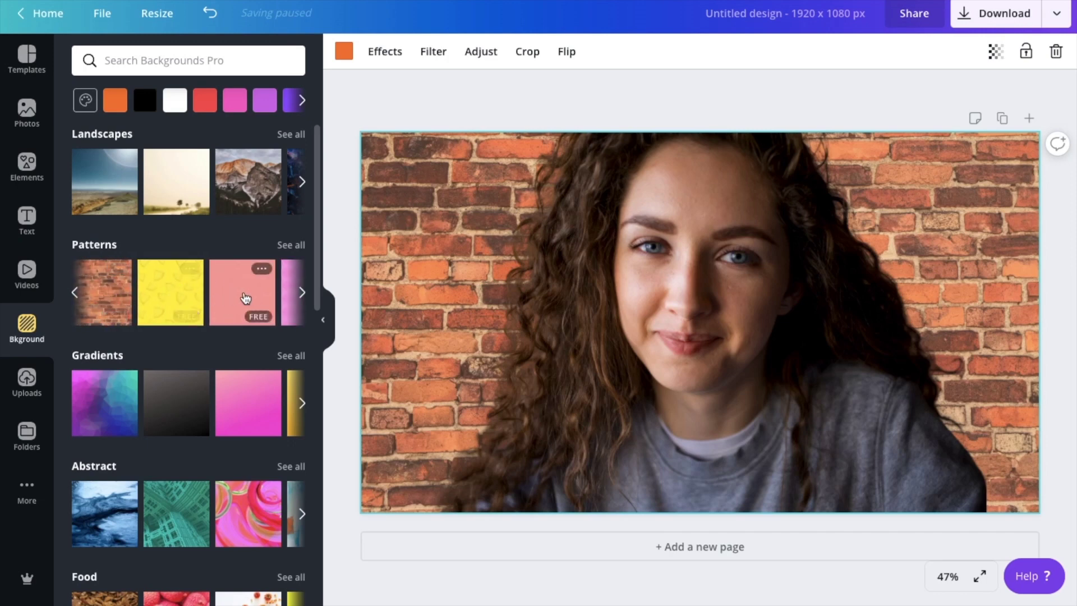
left_click(248, 292)
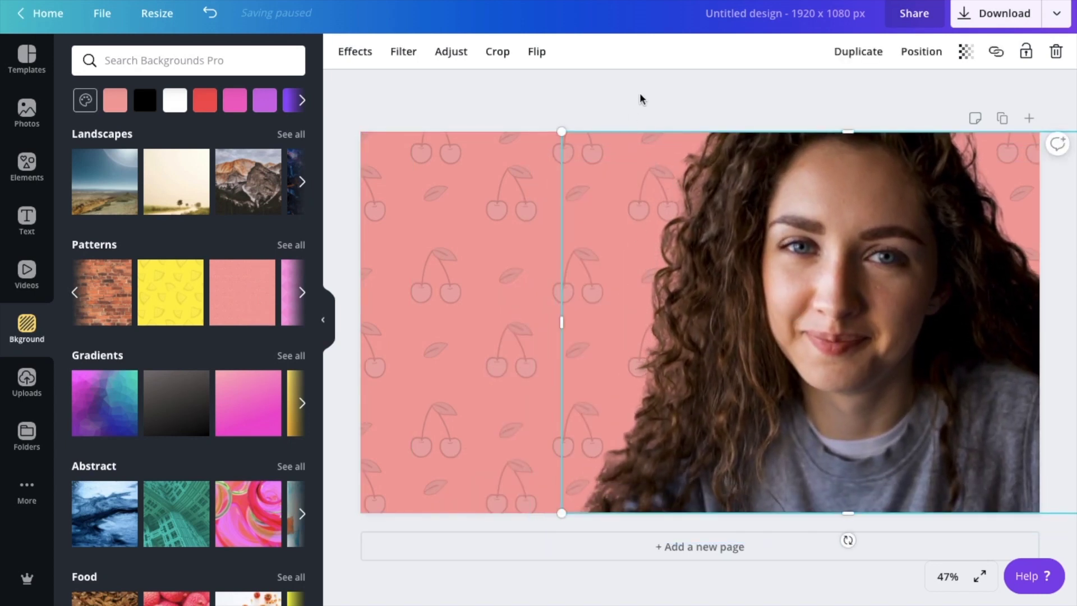
left_click(539, 416)
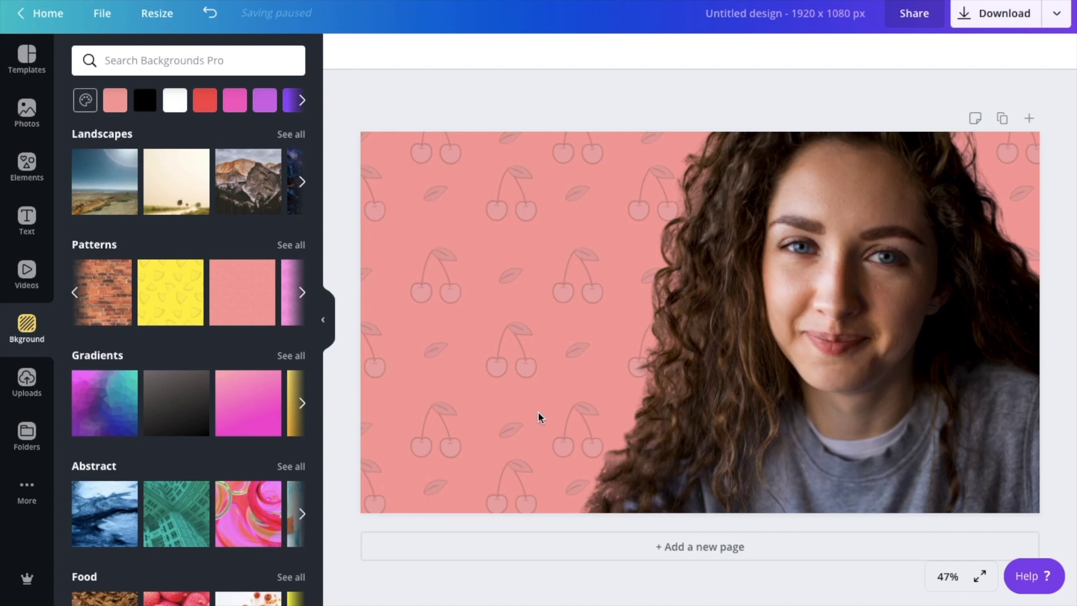
mouse_move(442, 502)
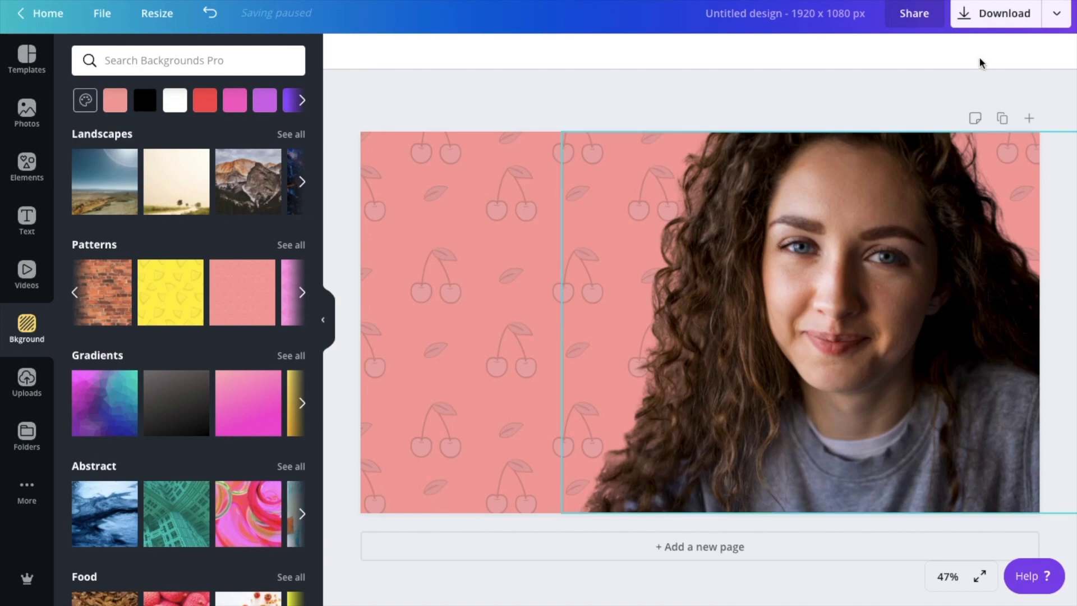
left_click(1002, 13)
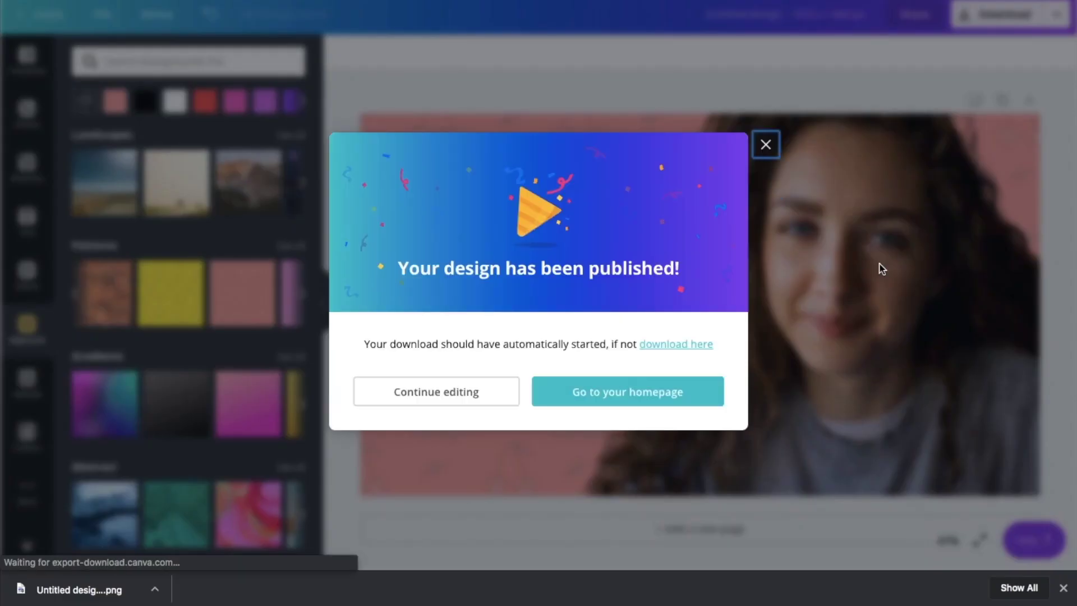